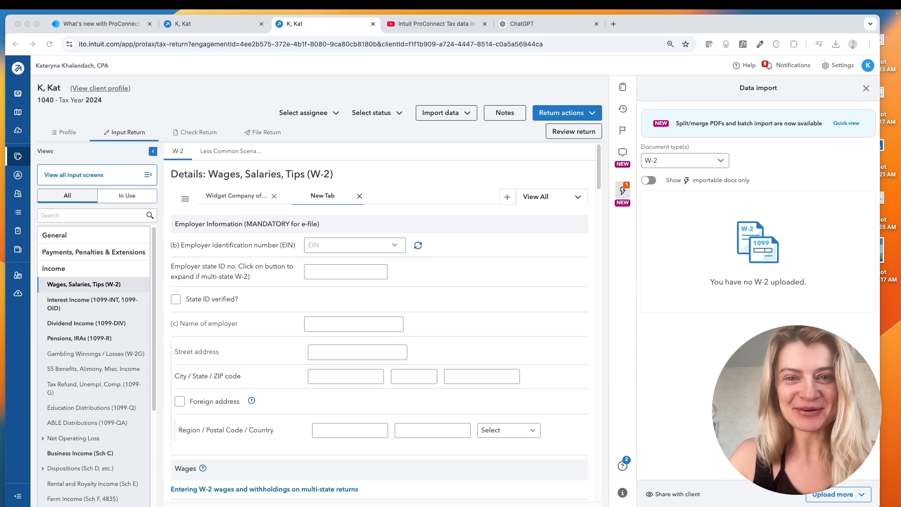
Glance at the What's new article and ProConnect welcome tabs, then return to the client's return
{"action": "left_click", "coordinate": [98, 23]}
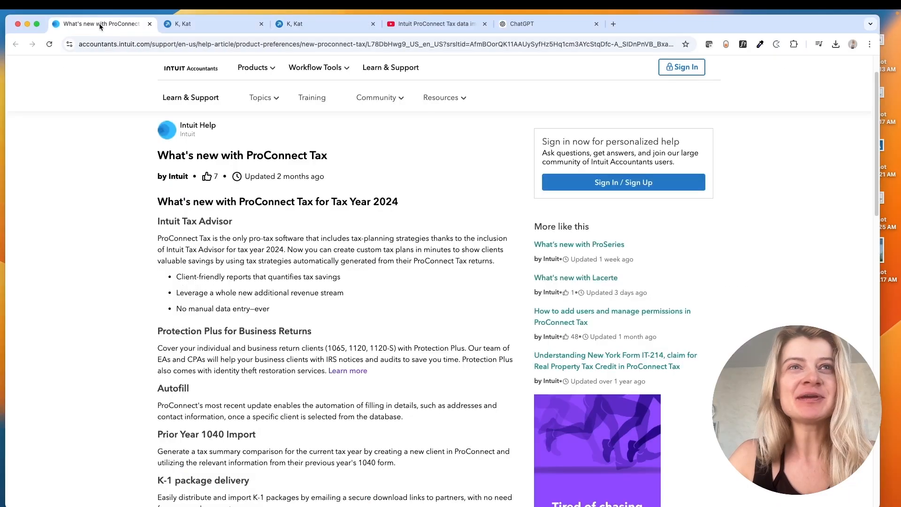
{"action": "left_click", "coordinate": [207, 23]}
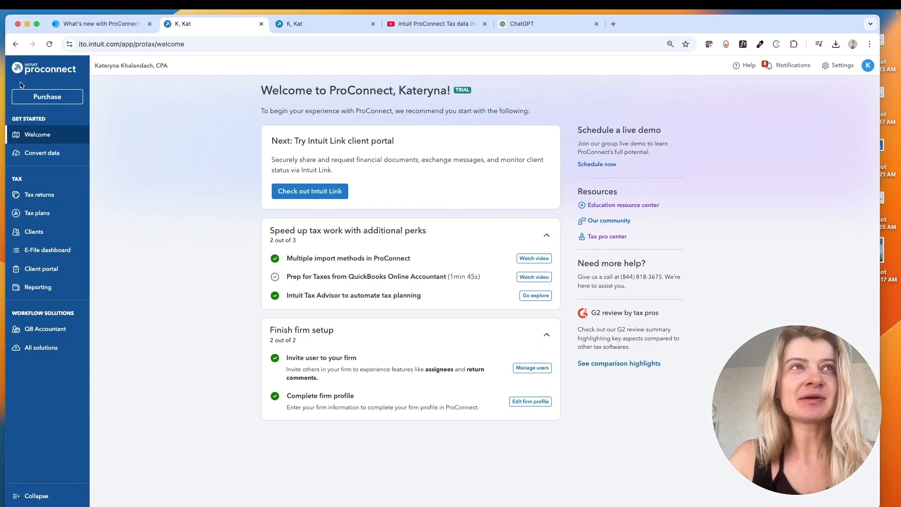
{"action": "mouse_move", "coordinate": [34, 121]}
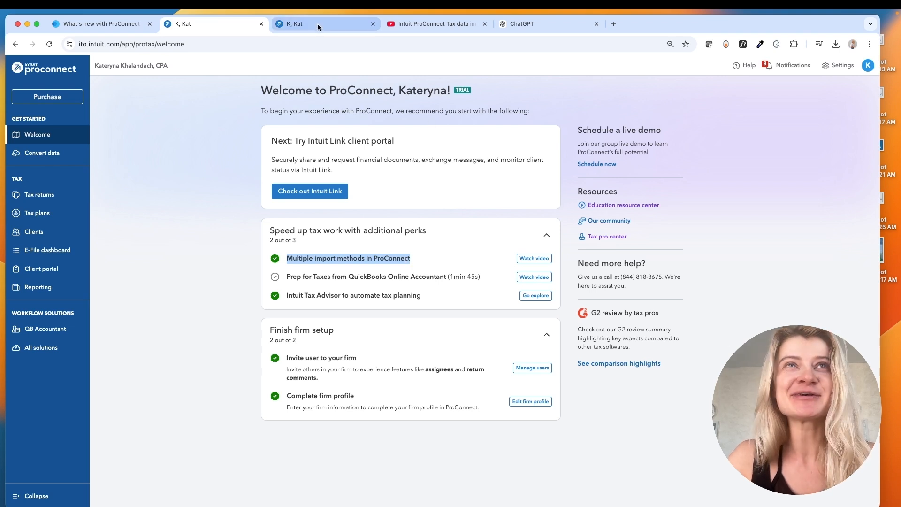
{"action": "left_click", "coordinate": [326, 24]}
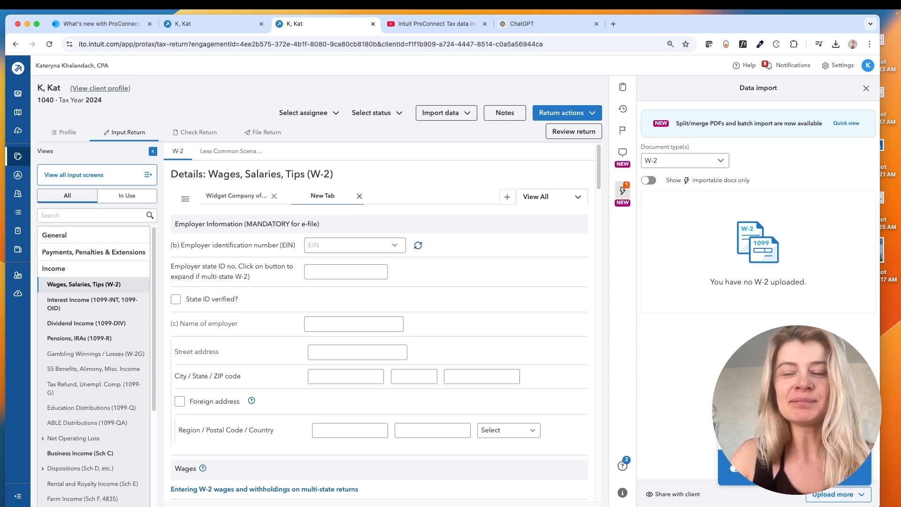
Upload W-2 example.pdf to the W-2 documents list and close the Data import panel
{"action": "left_click", "coordinate": [836, 494]}
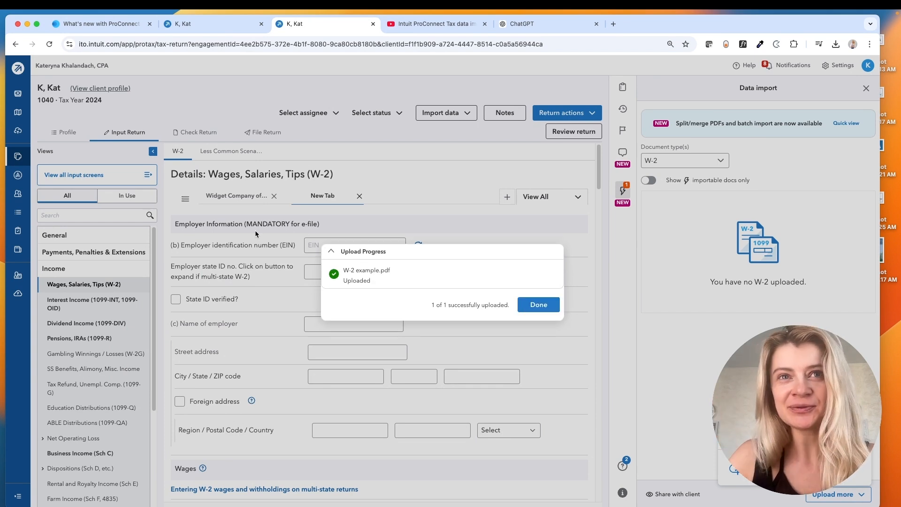
{"action": "left_click", "coordinate": [537, 304]}
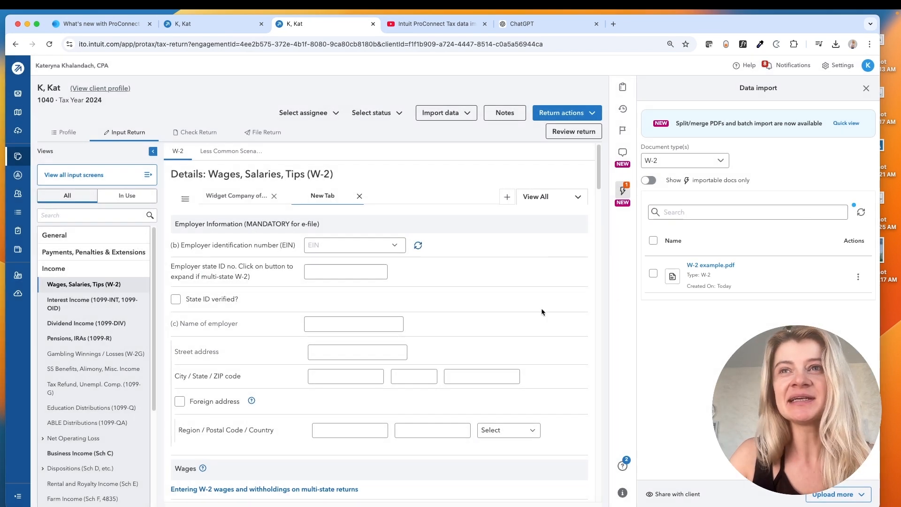
{"action": "left_click", "coordinate": [857, 277]}
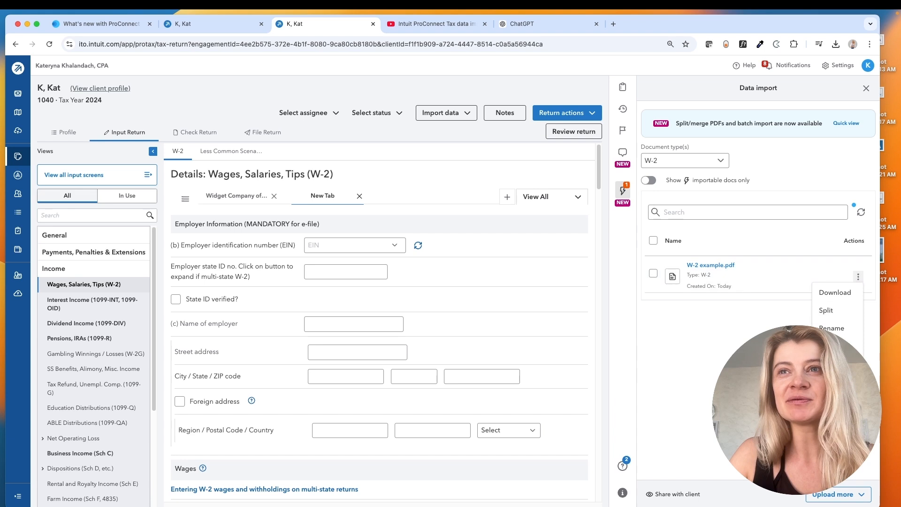
{"action": "left_click", "coordinate": [857, 276]}
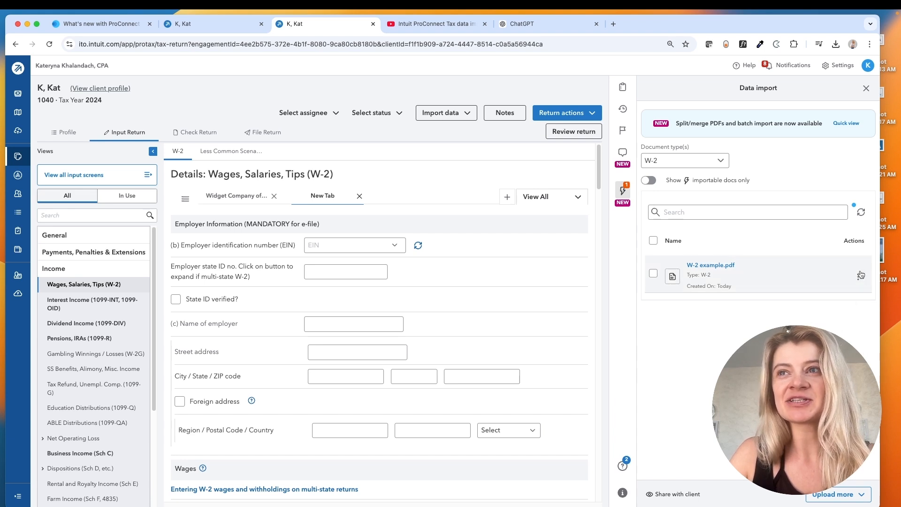
{"action": "left_click", "coordinate": [860, 275]}
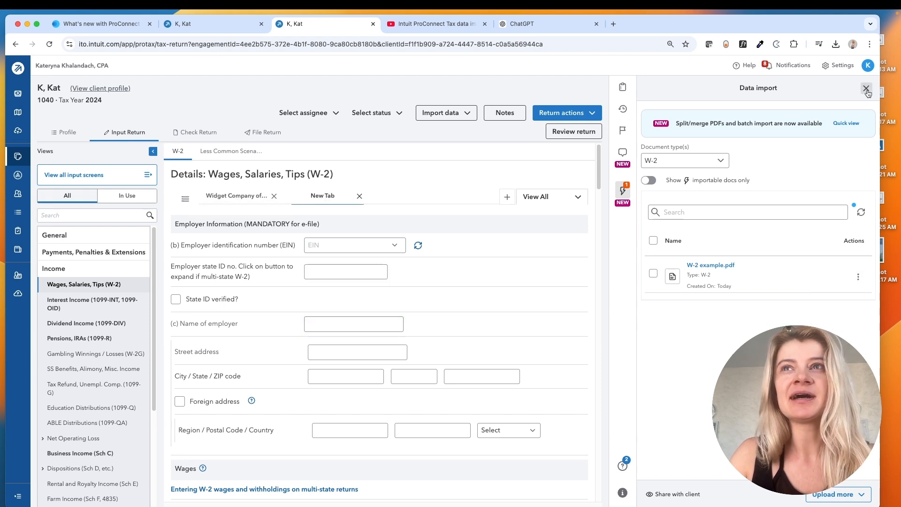
{"action": "left_click", "coordinate": [866, 90]}
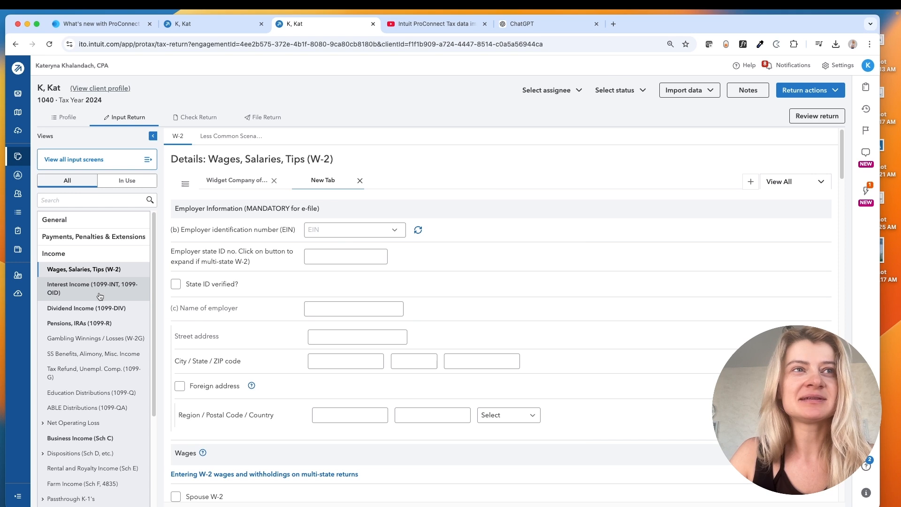
Import W-2 example.pdf as a new W-2 for EXP?RIS US LLC, EIN 39-1234578, Milwaukee, WI
{"action": "left_click", "coordinate": [92, 288]}
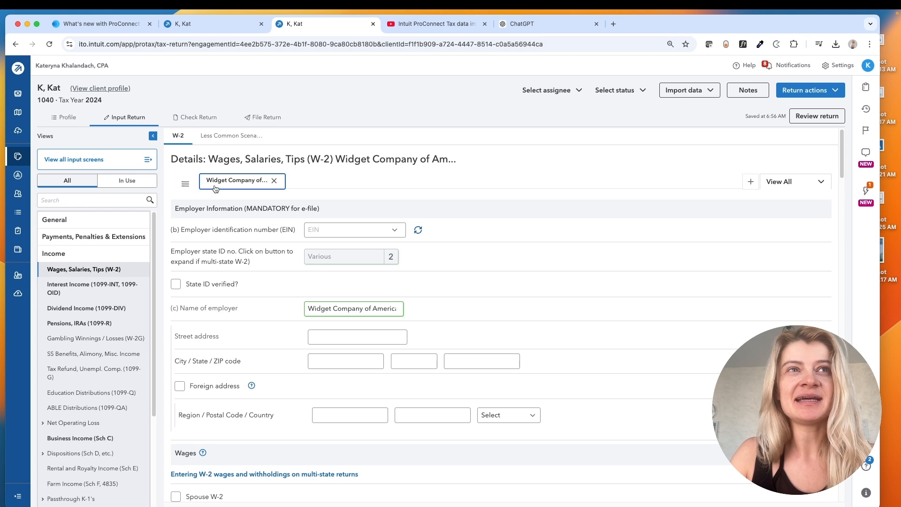
{"action": "left_click", "coordinate": [750, 182]}
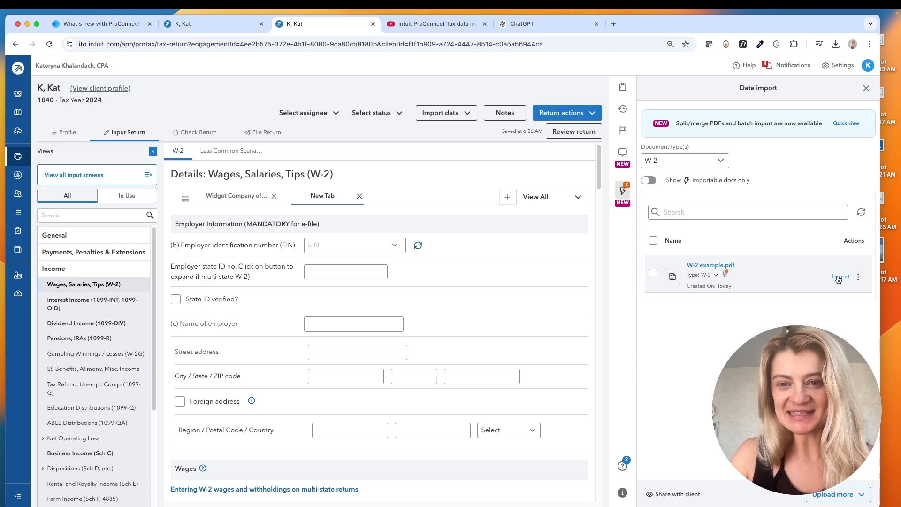
{"action": "left_click", "coordinate": [839, 276]}
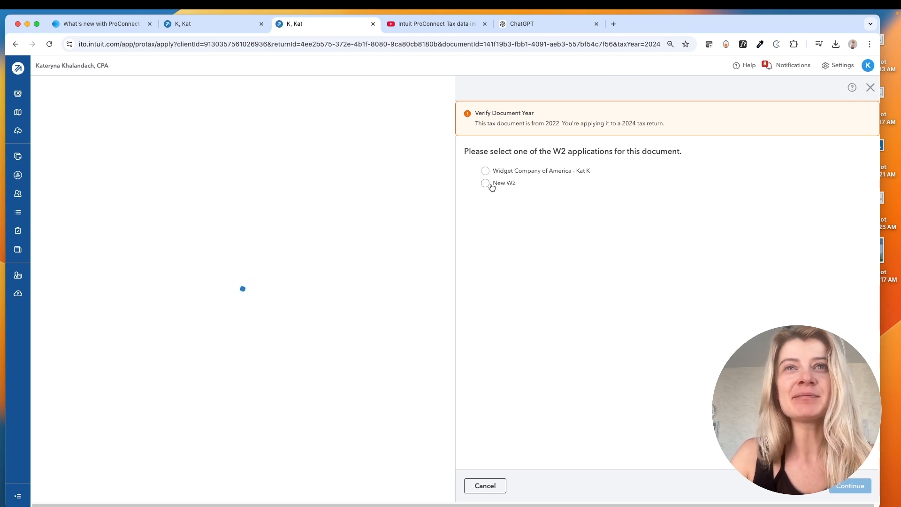
{"action": "left_click", "coordinate": [484, 183]}
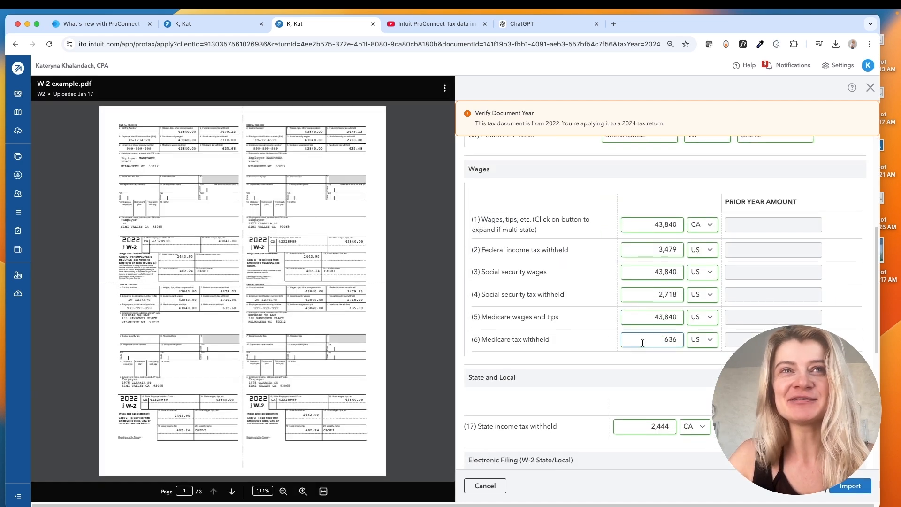
{"action": "scroll", "scroll_direction": "down", "scroll_amount": 3}
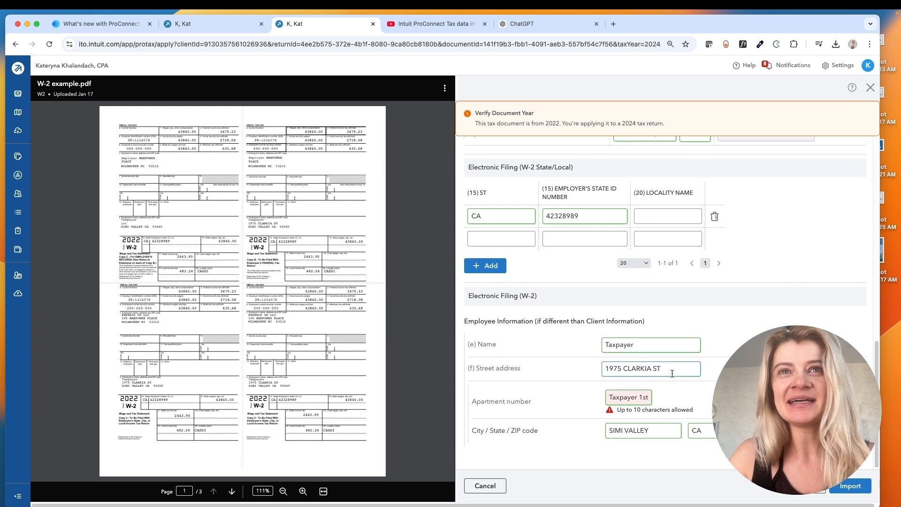
{"action": "scroll", "scroll_direction": "down", "scroll_amount": 3}
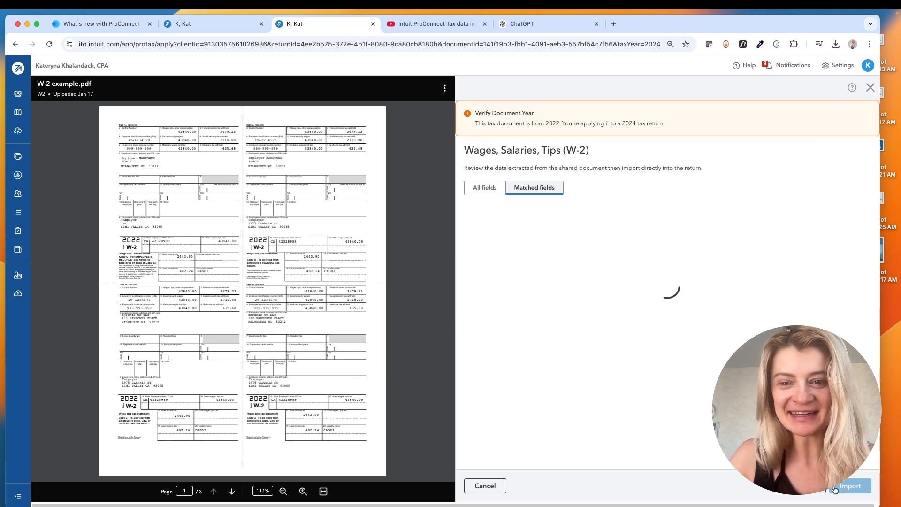
{"action": "left_click", "coordinate": [850, 486]}
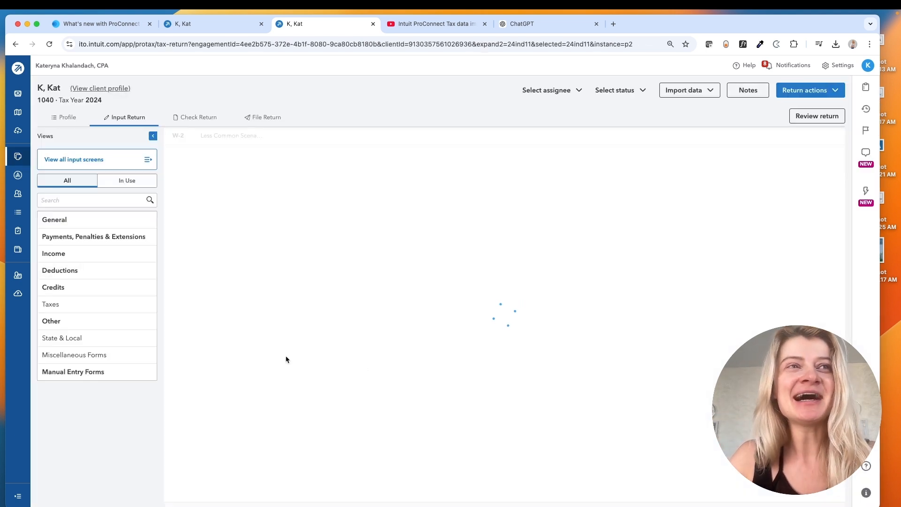
{"action": "left_click", "coordinate": [84, 269]}
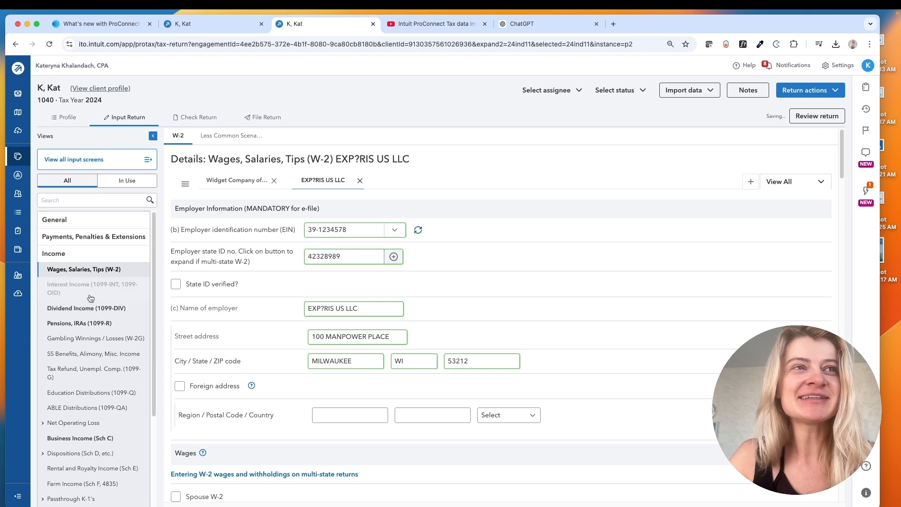
Import the 1099-INT PDF as a Nationstar Mortgage LLC d/b/a Mr. Cooper interest entry
{"action": "left_click", "coordinate": [92, 288]}
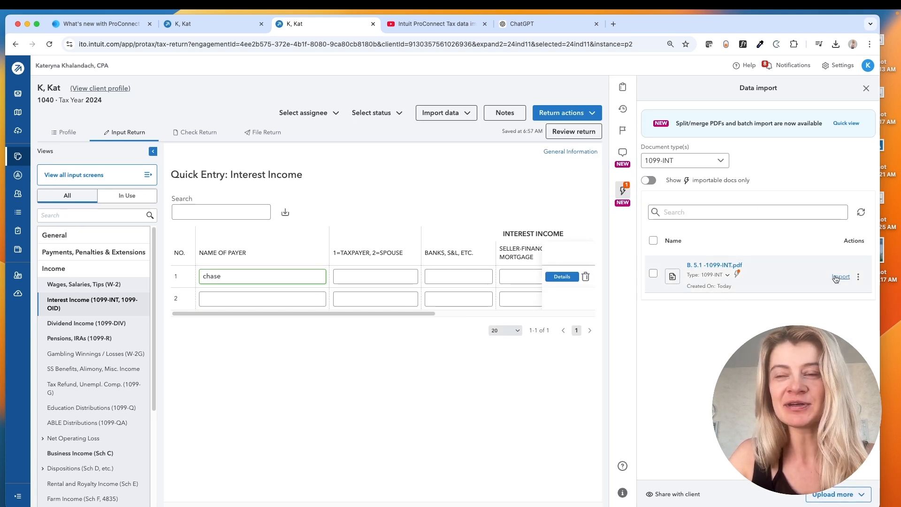
{"action": "left_click", "coordinate": [839, 276]}
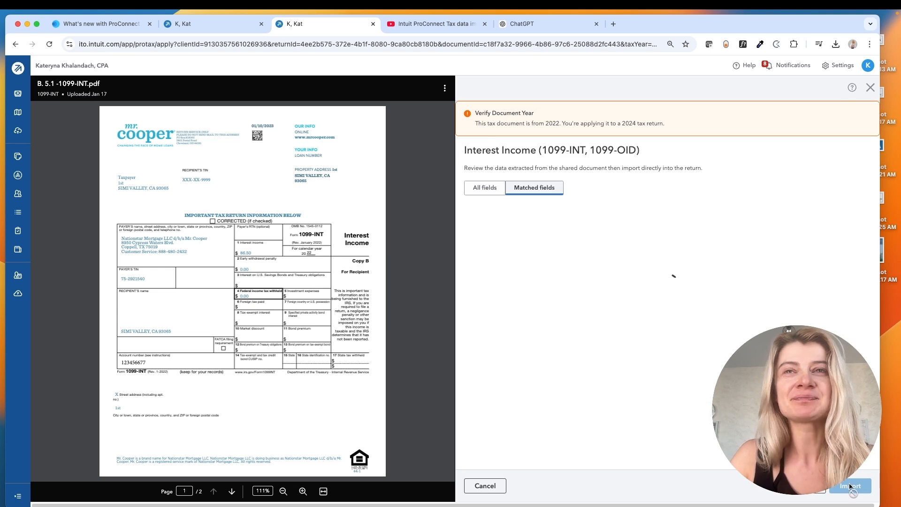
{"action": "left_click", "coordinate": [850, 485]}
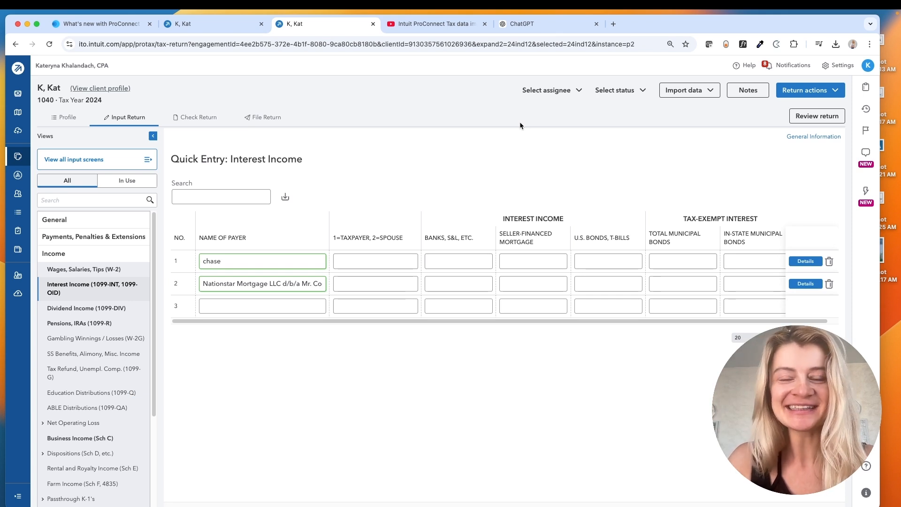
{"action": "left_click", "coordinate": [458, 283]}
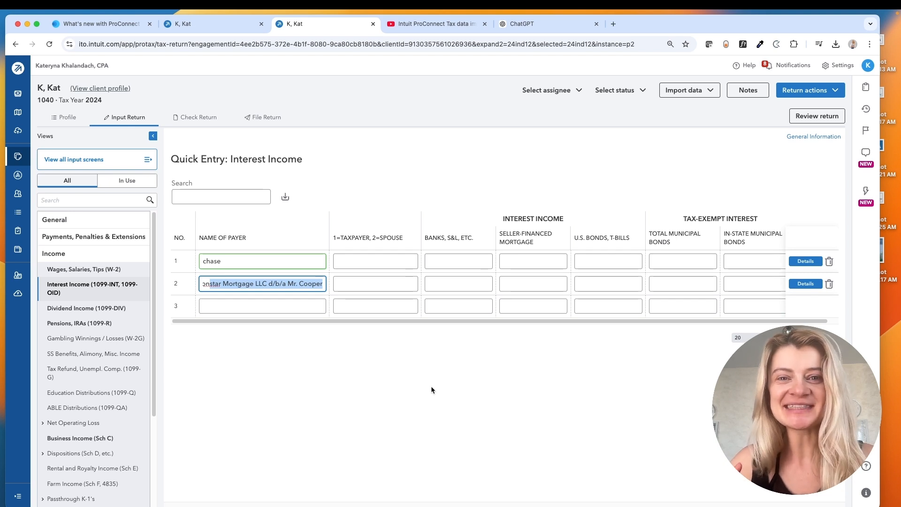
{"action": "mouse_move", "coordinate": [456, 151]}
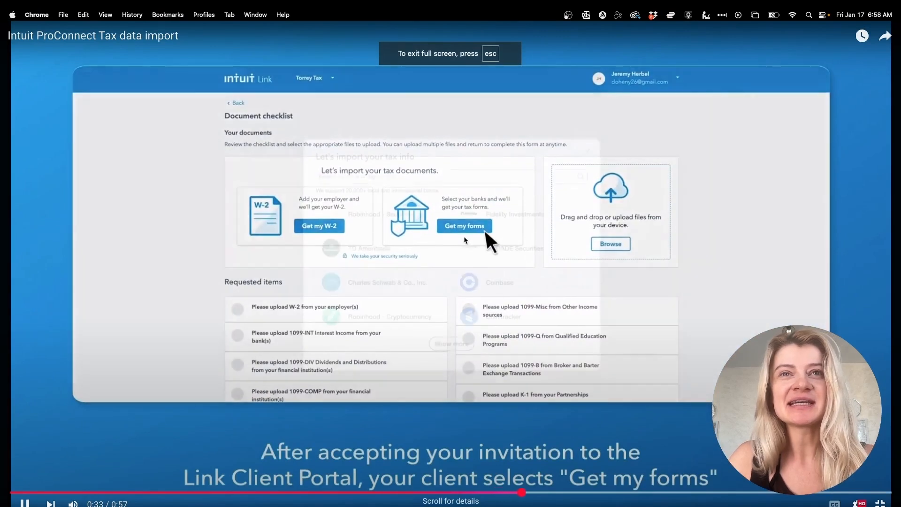
Exit the YouTube data import video and return to the Chase and Nationstar interest list
{"action": "left_click", "coordinate": [463, 225]}
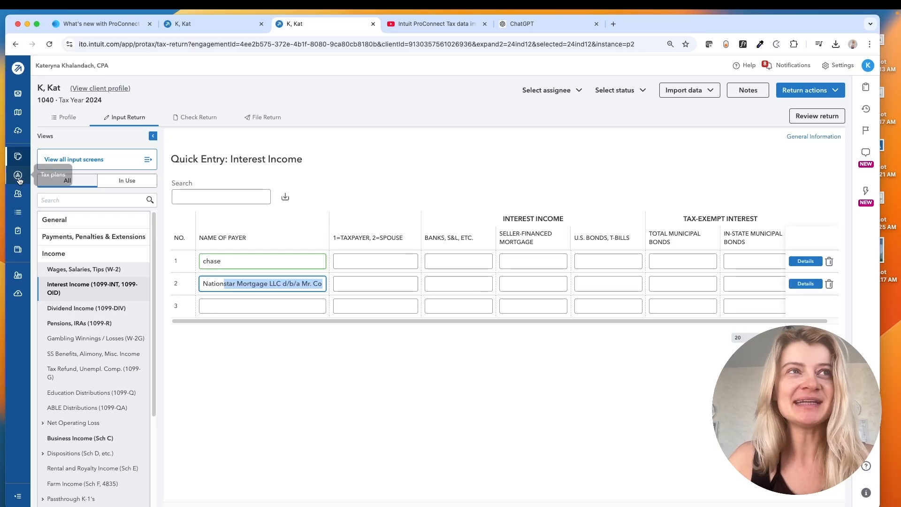
Open Intuit Tax Advisor's Welcome page with quarterly projections, FAQs and how-it-works videos
{"action": "left_click", "coordinate": [18, 175]}
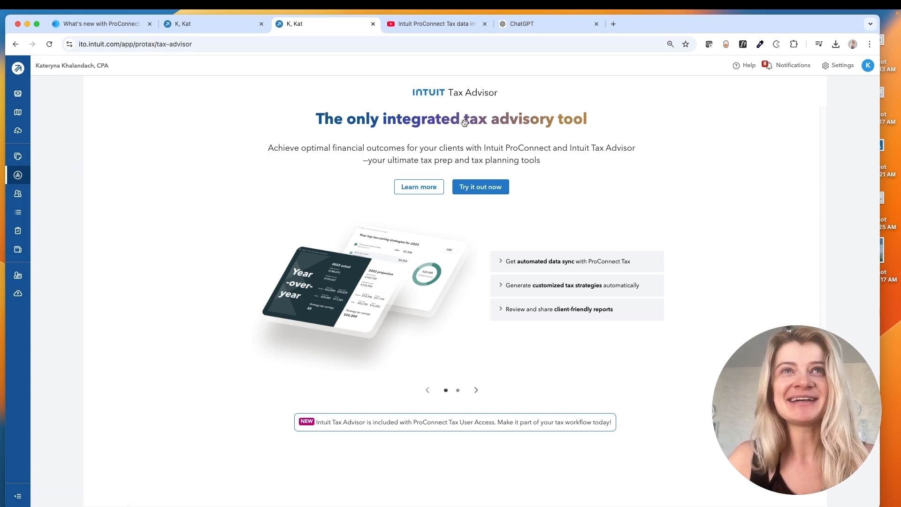
{"action": "mouse_move", "coordinate": [323, 206]}
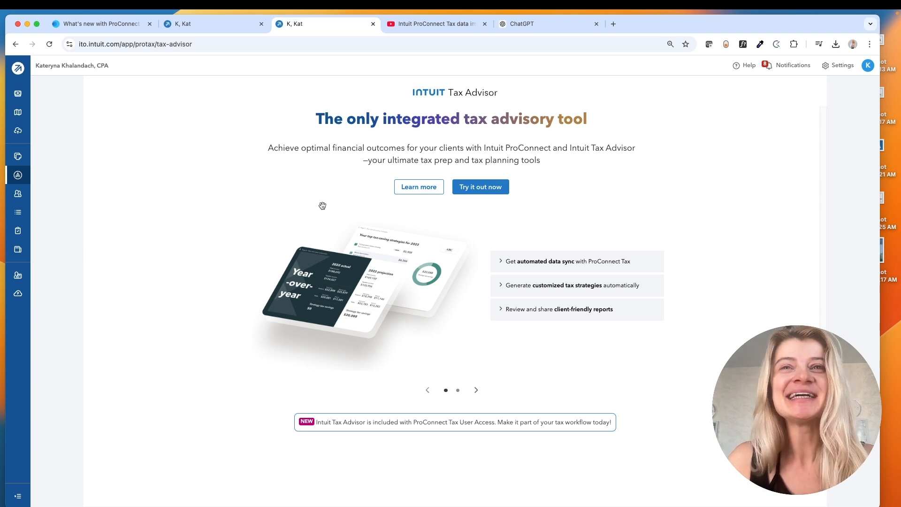
{"action": "left_click", "coordinate": [479, 186]}
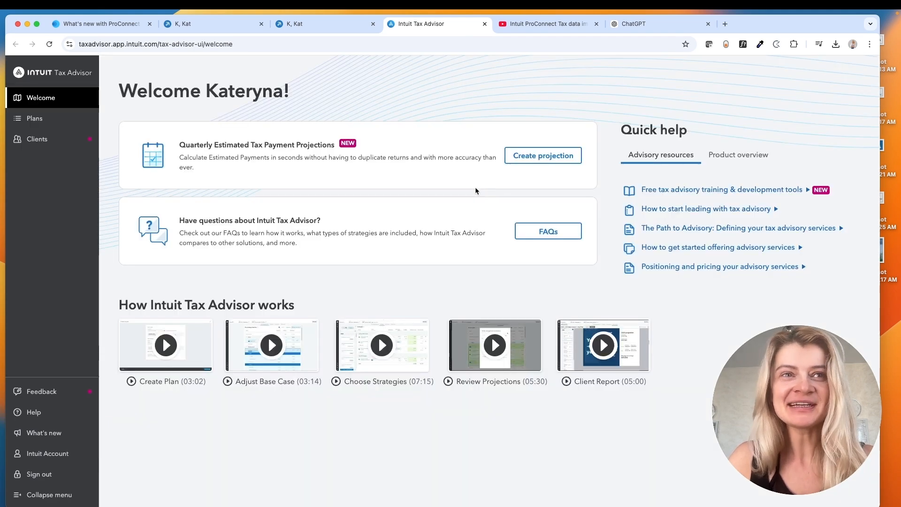
{"action": "mouse_move", "coordinate": [309, 144]}
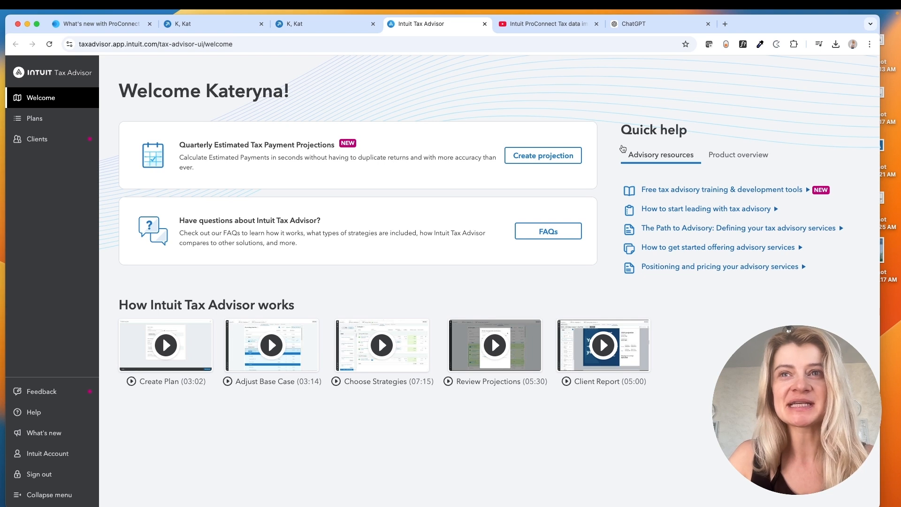
{"action": "mouse_move", "coordinate": [484, 99]}
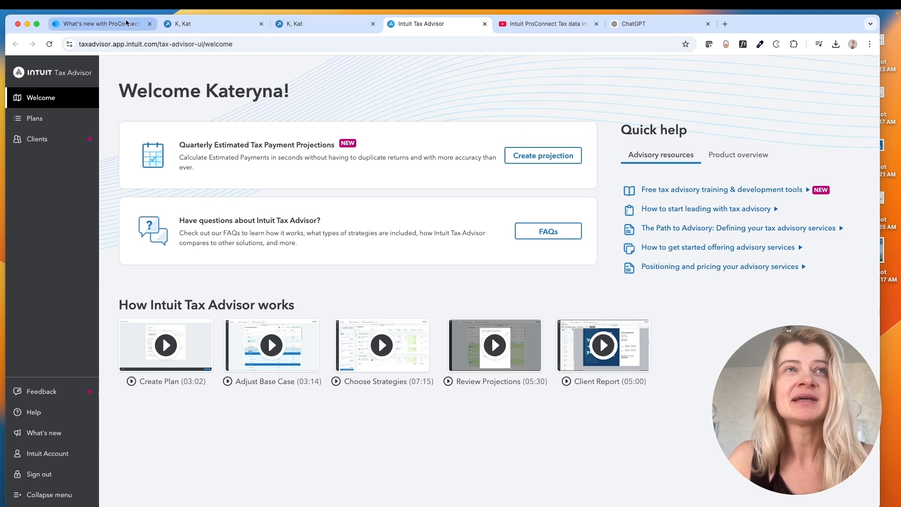
Open Protection Plus for Business Returns from the What's new article and browse its page
{"action": "left_click", "coordinate": [99, 24]}
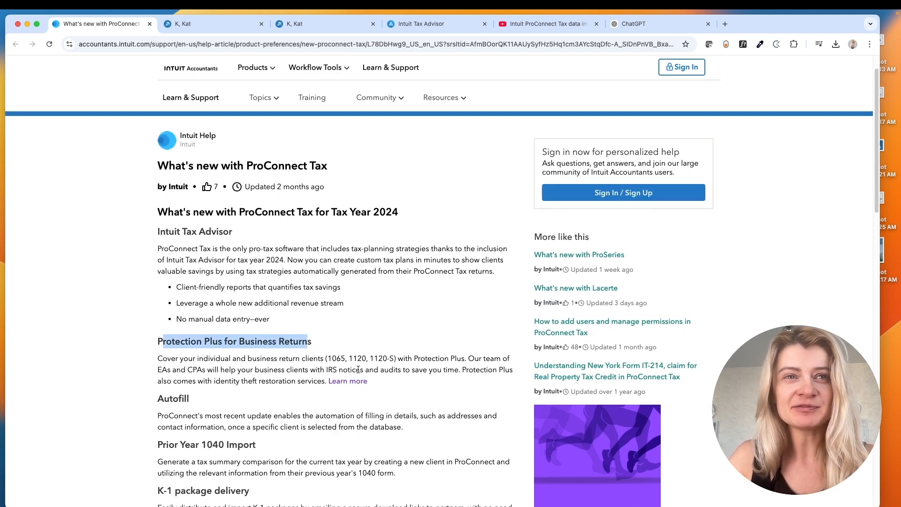
{"action": "left_click", "coordinate": [347, 380]}
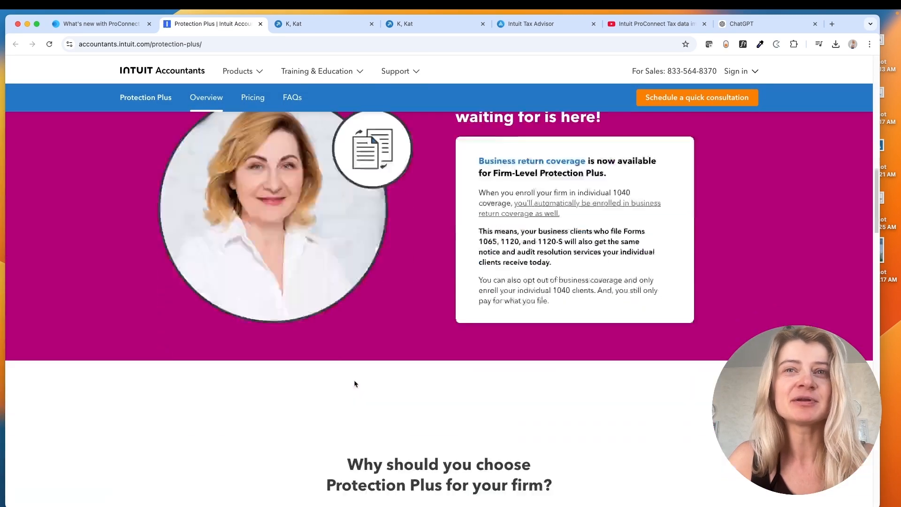
{"action": "scroll", "scroll_direction": "down", "scroll_amount": 3}
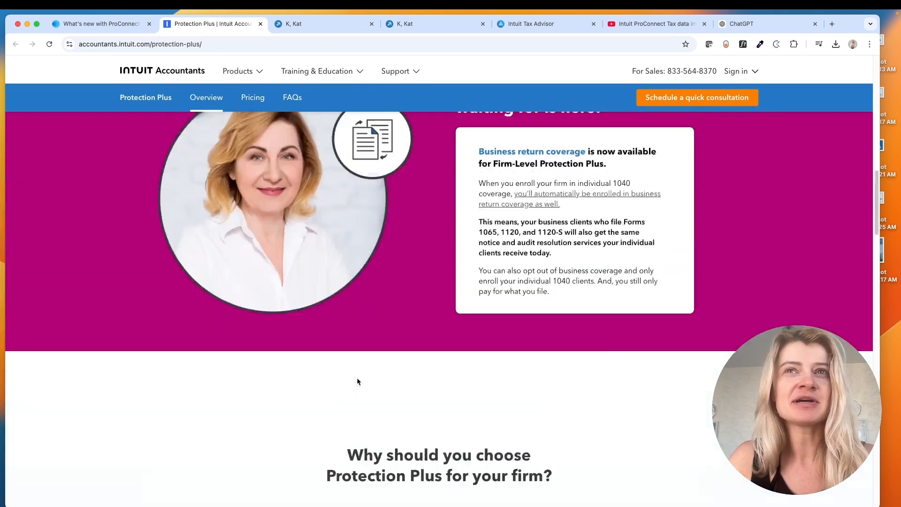
{"action": "scroll", "scroll_direction": "down", "scroll_amount": 3}
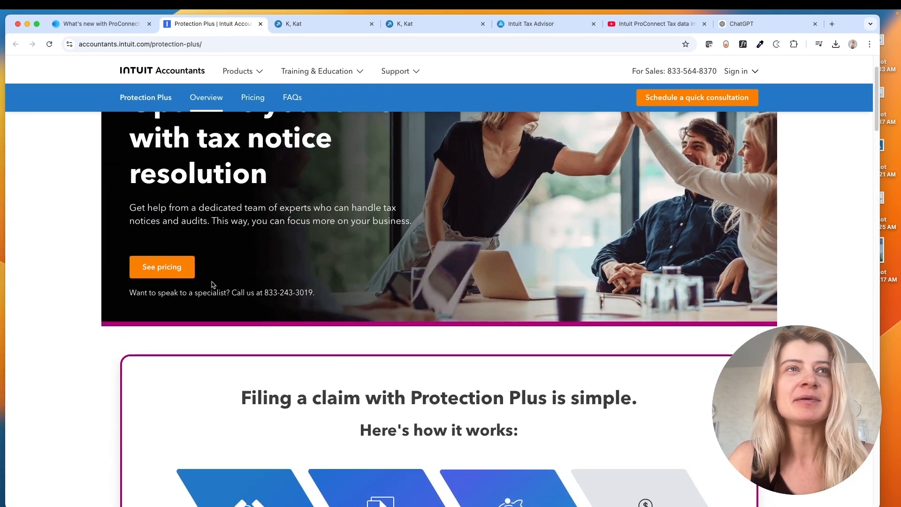
View Protection Plus pricing: Firm-Level $10/$75 per return, Per-Return $59.95
{"action": "left_click", "coordinate": [161, 266]}
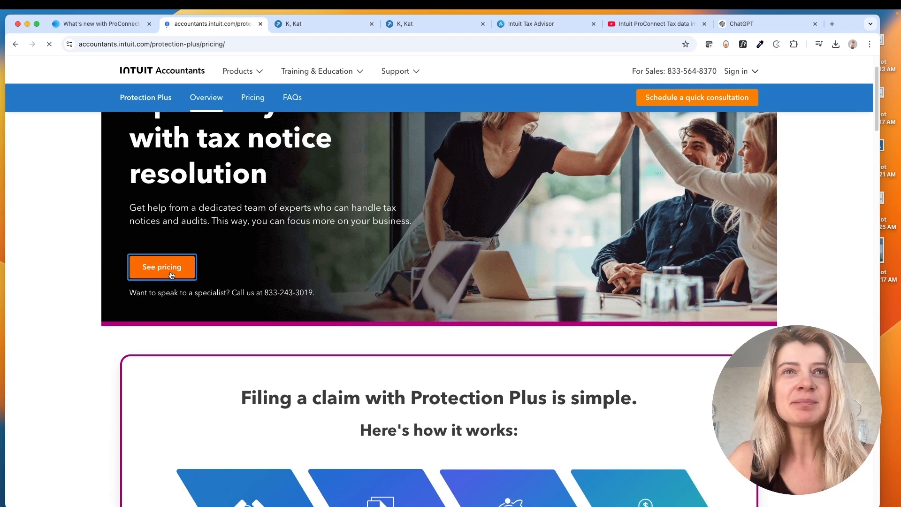
{"action": "left_click", "coordinate": [162, 266]}
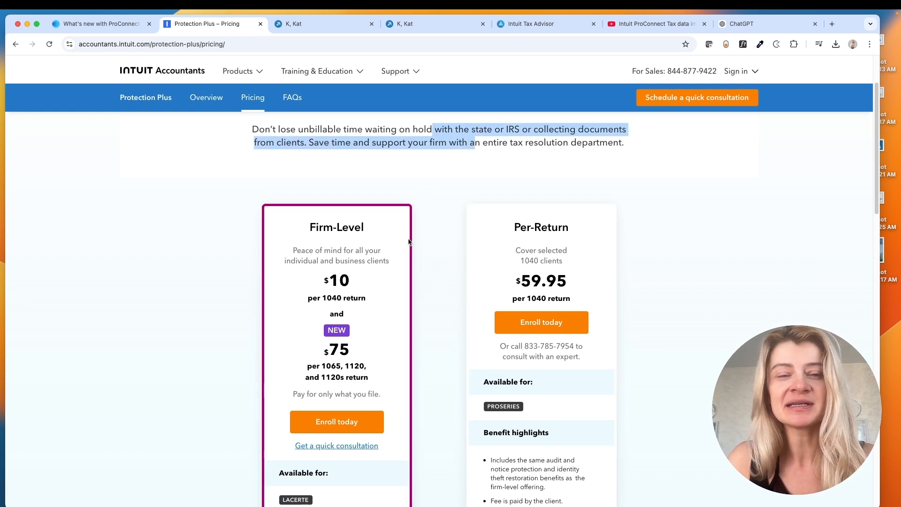
{"action": "scroll", "scroll_direction": "down", "scroll_amount": 3}
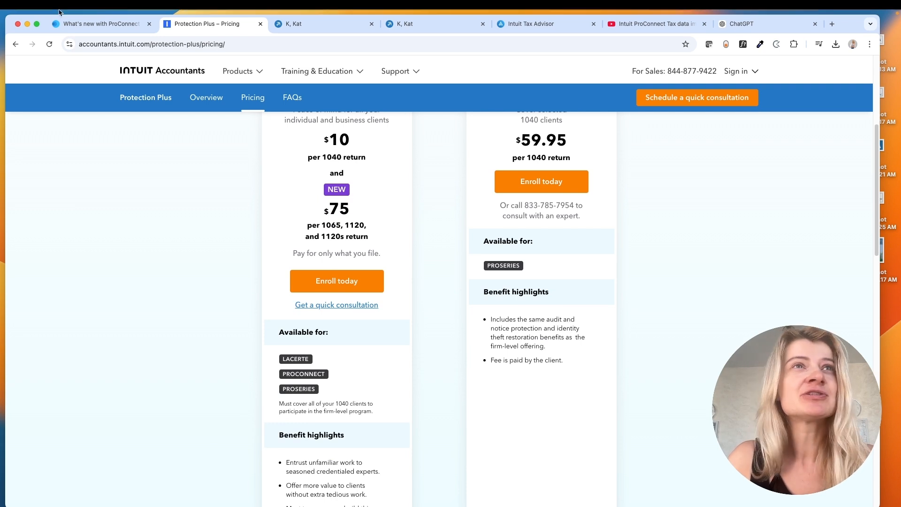
Scroll the What's new article's 2024 features, including Autofill and K-1 delivery
{"action": "left_click", "coordinate": [97, 23]}
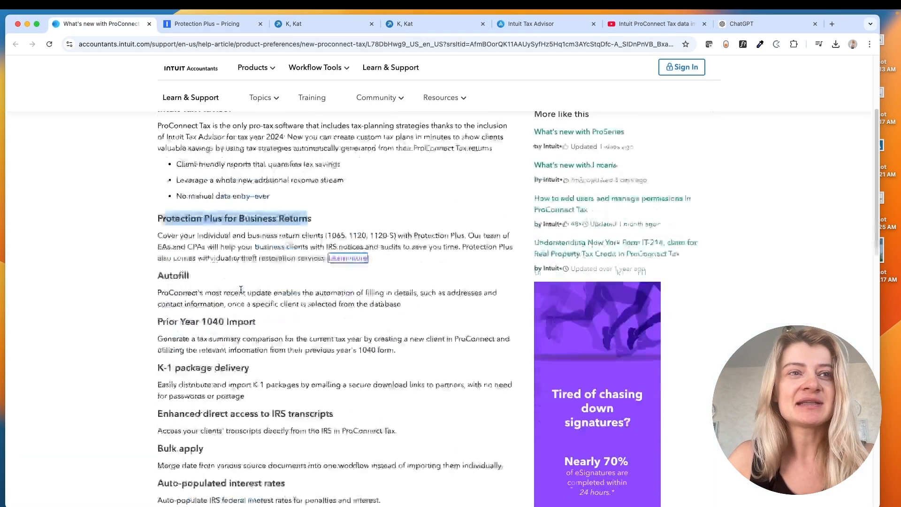
{"action": "scroll", "scroll_direction": "down", "scroll_amount": 3}
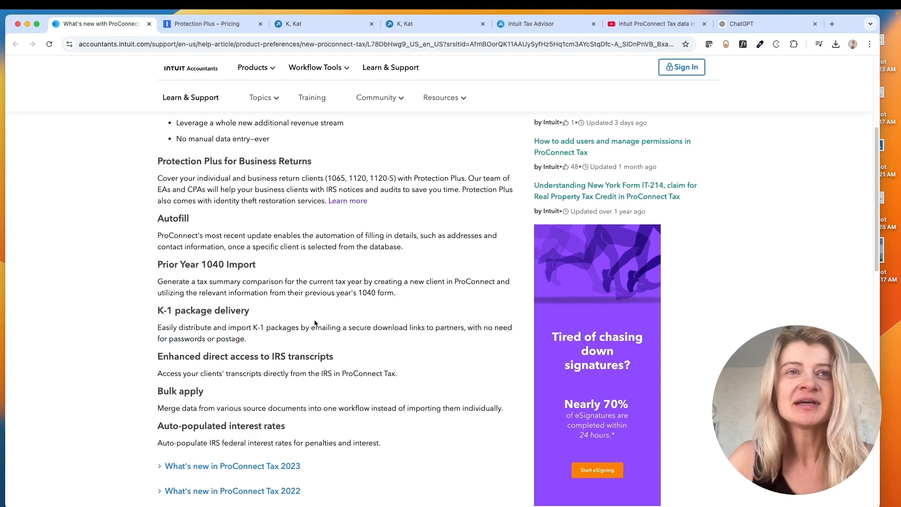
{"action": "mouse_move", "coordinate": [245, 339]}
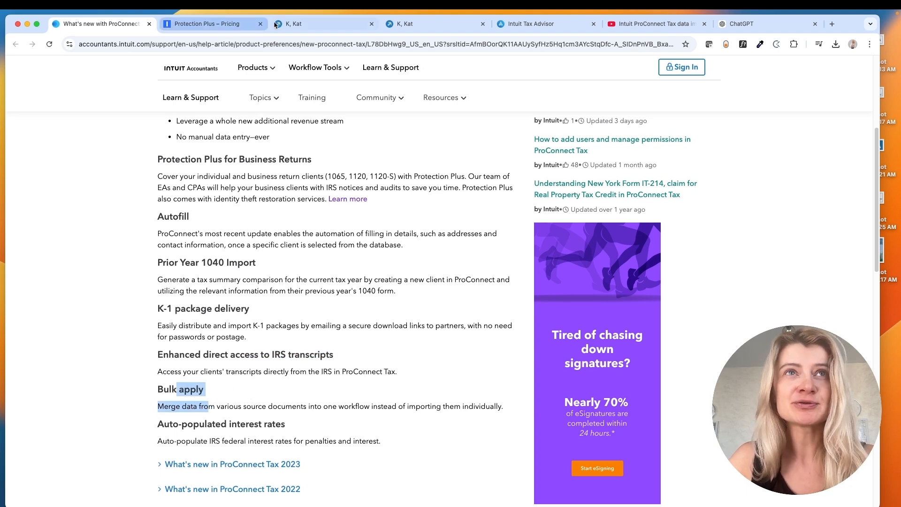
Switch back to the ProConnect tab showing Kateryna's get-started recommendations
{"action": "left_click", "coordinate": [299, 23]}
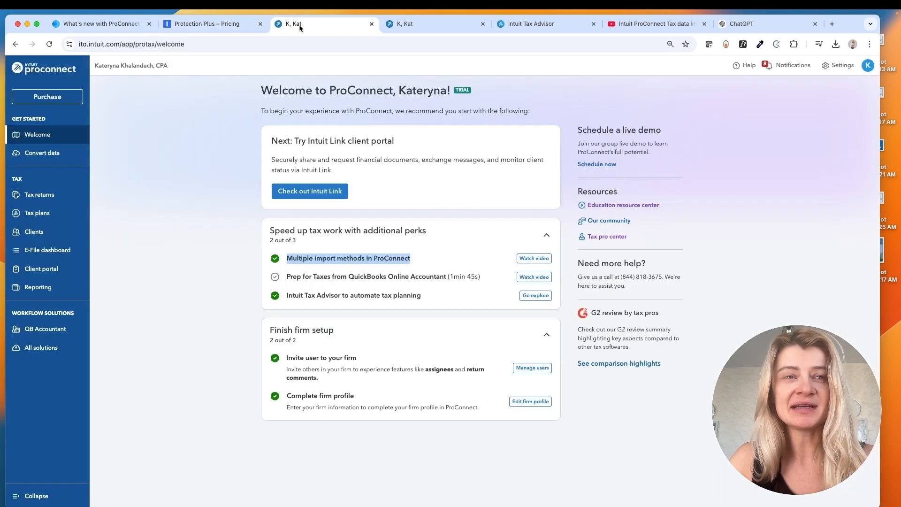
{"action": "mouse_move", "coordinate": [356, 138]}
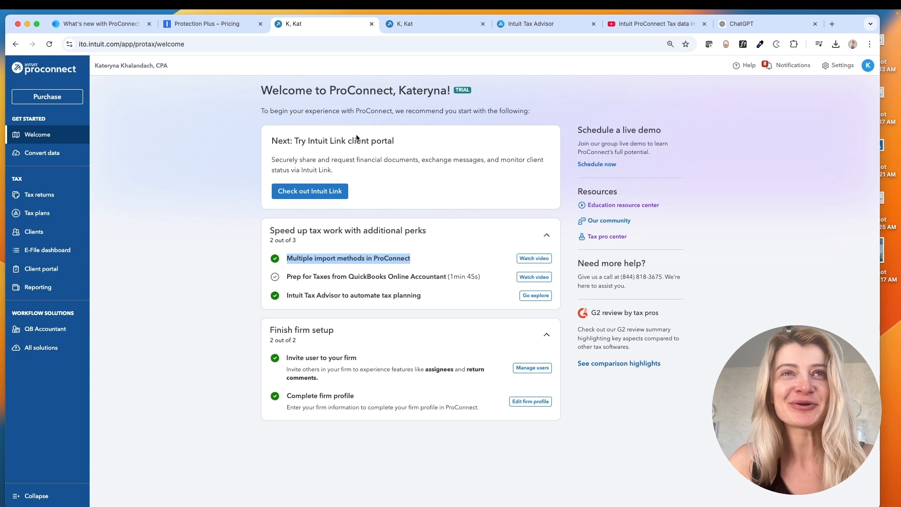
{"action": "mouse_move", "coordinate": [378, 499]}
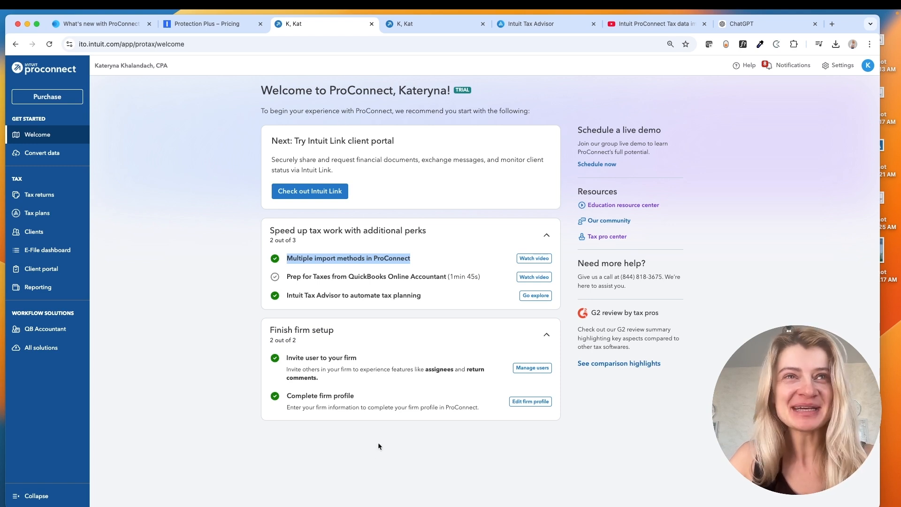
{"action": "mouse_move", "coordinate": [82, 131]}
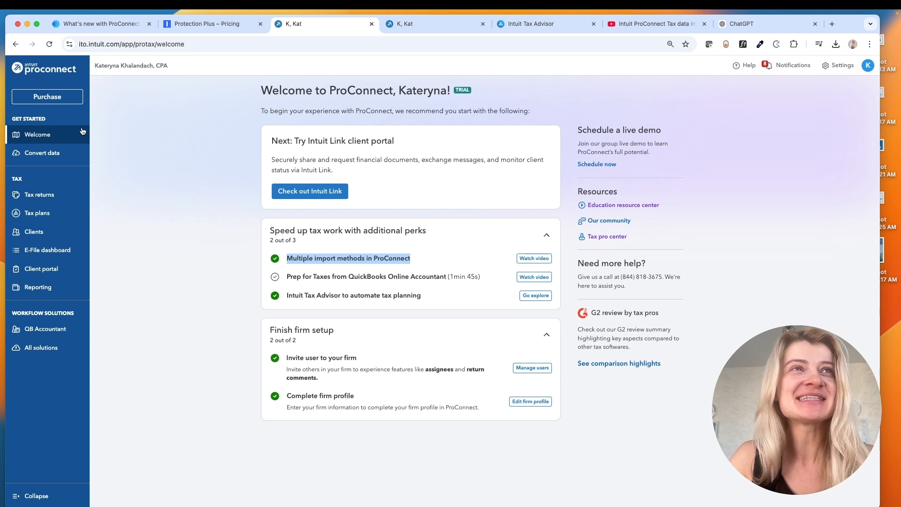
Open Convert data, browse the source software dropdown, and review ATX 1040/1065/1120/1120S conversion details
{"action": "left_click", "coordinate": [41, 152]}
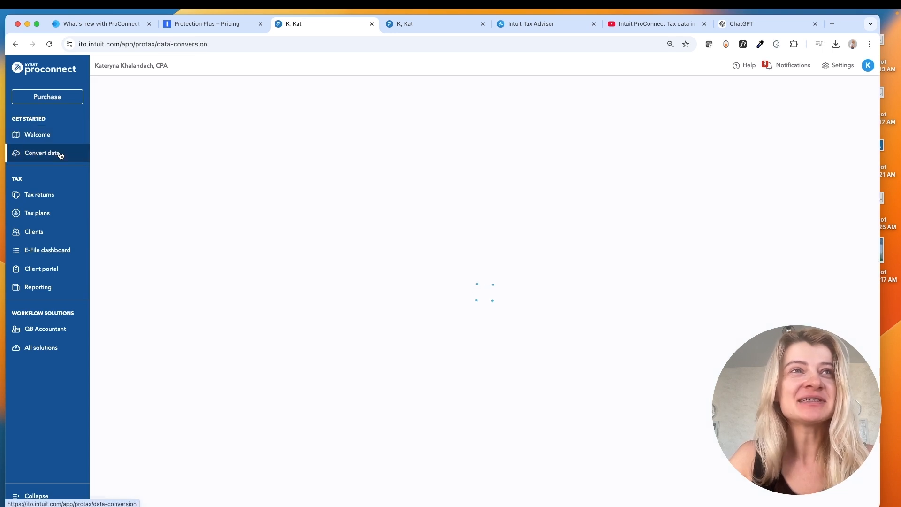
{"action": "left_click", "coordinate": [41, 153]}
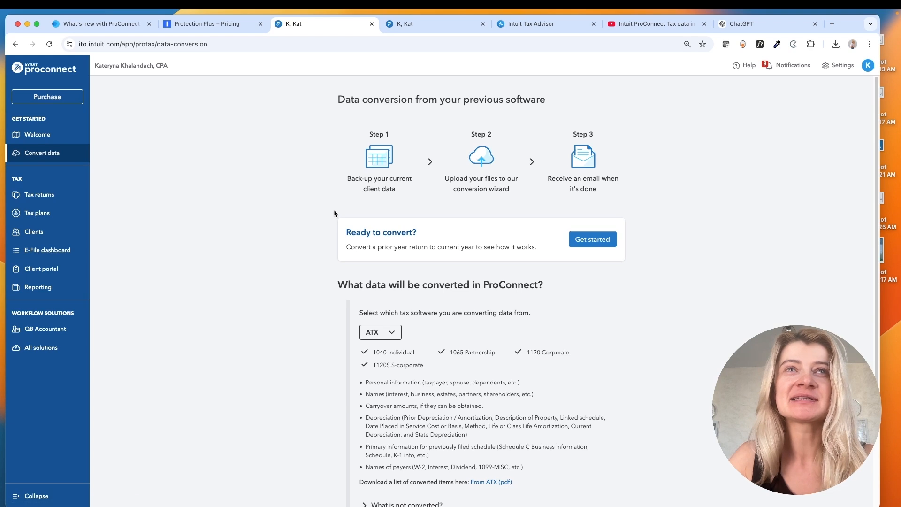
{"action": "left_click", "coordinate": [380, 332]}
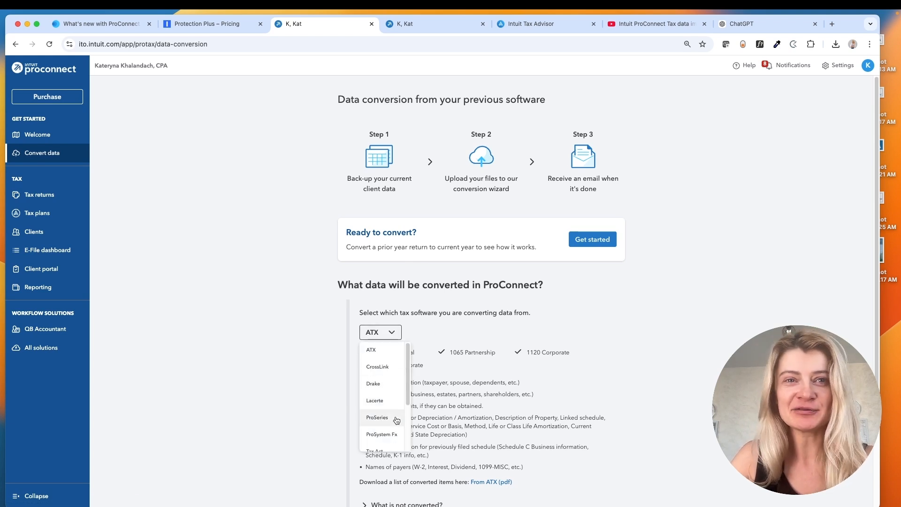
{"action": "scroll", "scroll_direction": "down", "scroll_amount": 3}
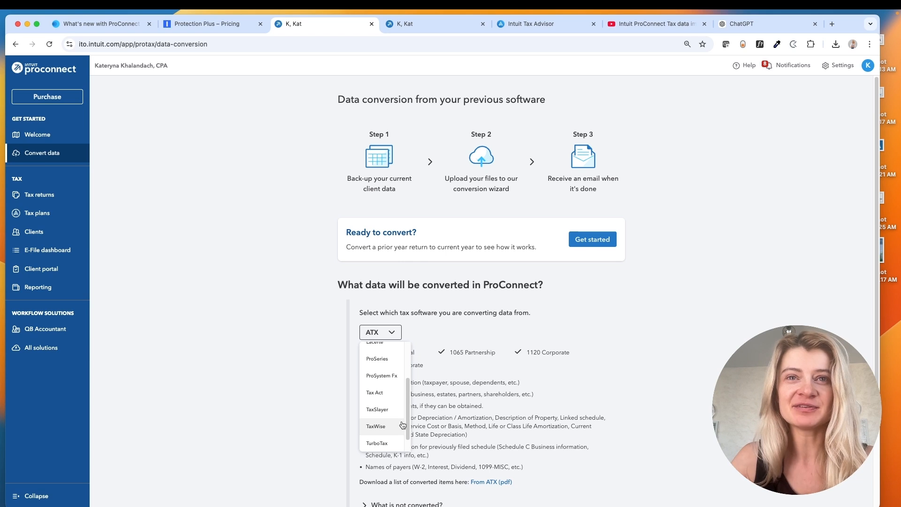
{"action": "mouse_move", "coordinate": [493, 169]}
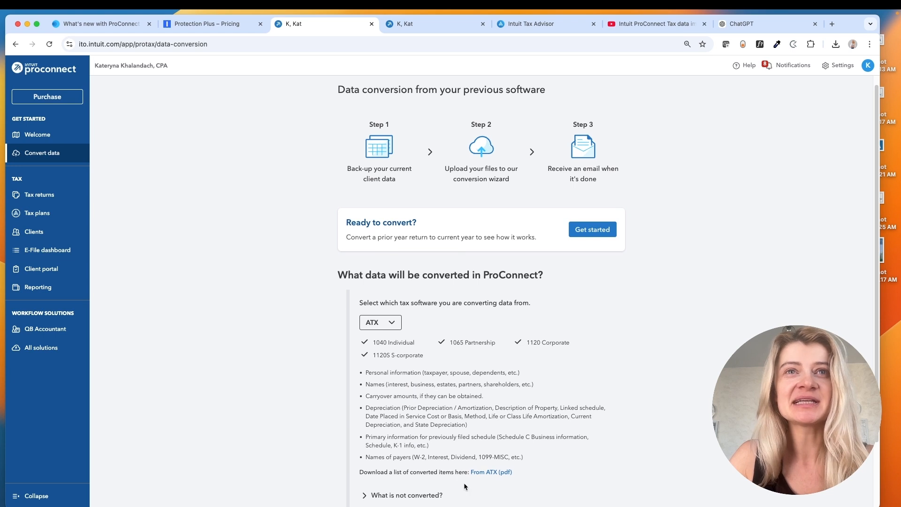
{"action": "scroll", "scroll_direction": "down", "scroll_amount": 3}
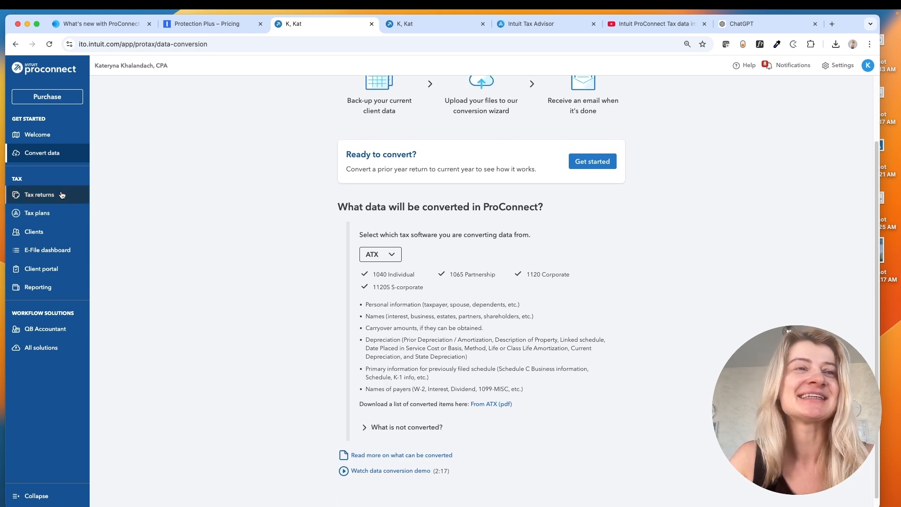
{"action": "mouse_move", "coordinate": [33, 231]}
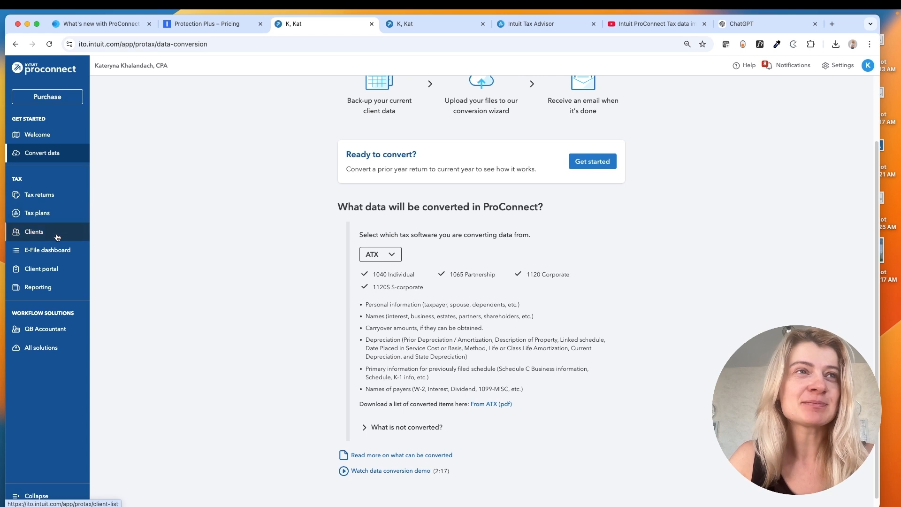
{"action": "mouse_move", "coordinate": [41, 269]}
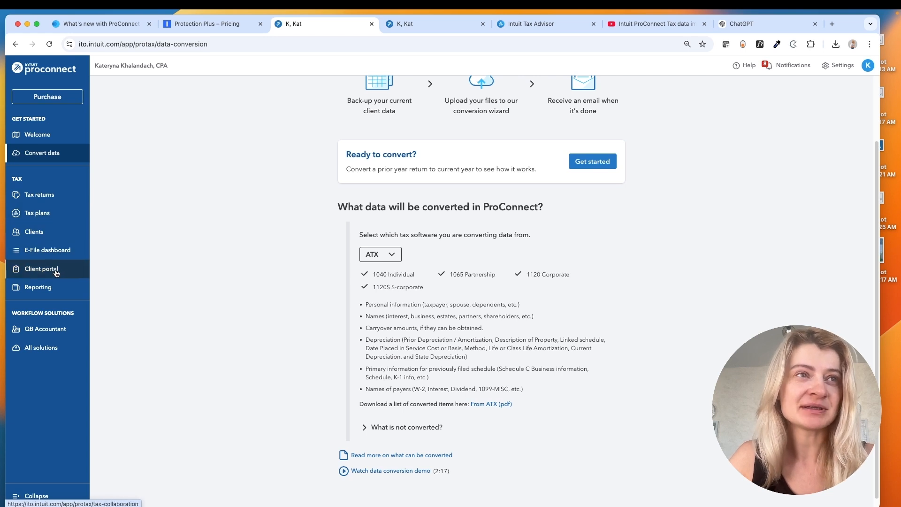
{"action": "mouse_move", "coordinate": [38, 286]}
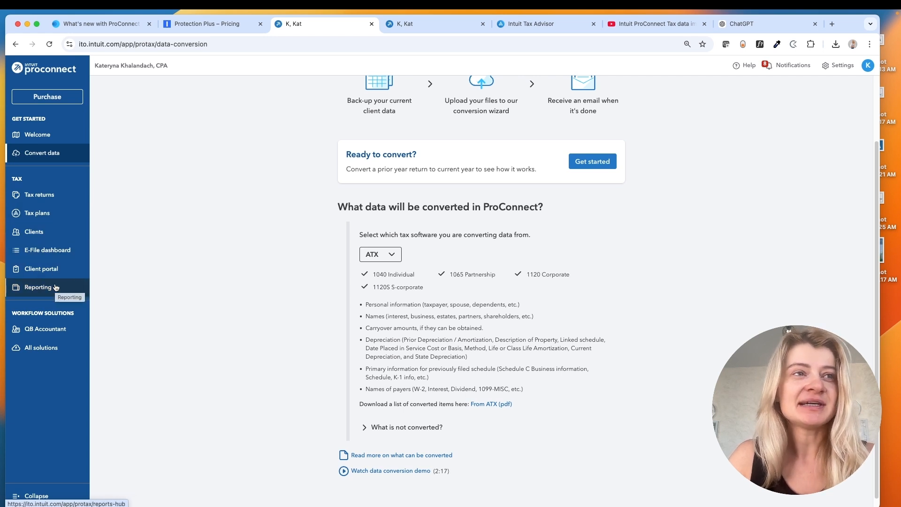